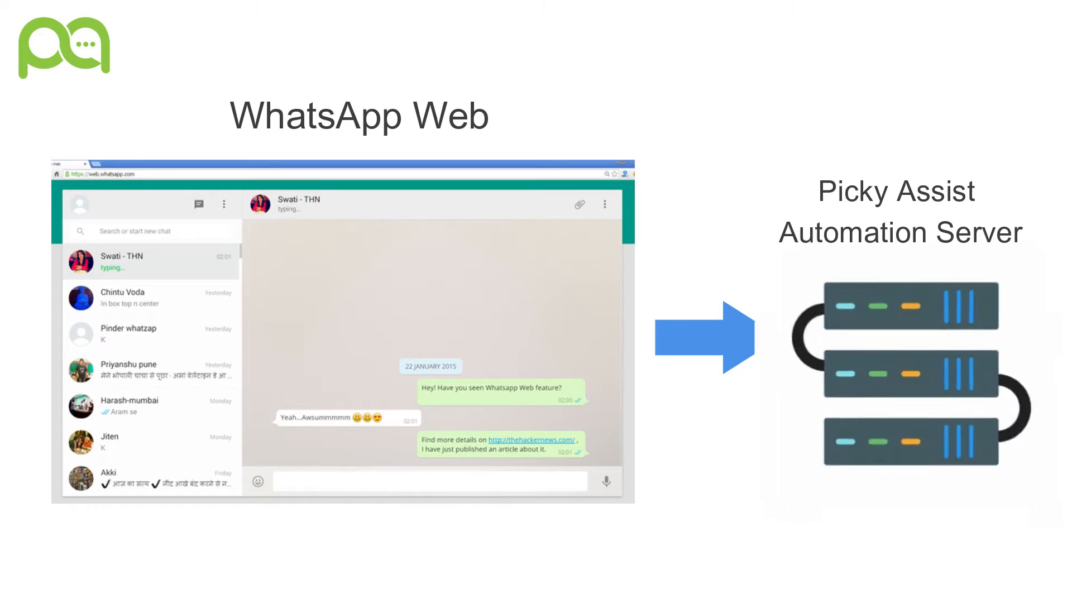
Advance past the WhatsApp Web to automation server architecture slide.
key("Right")
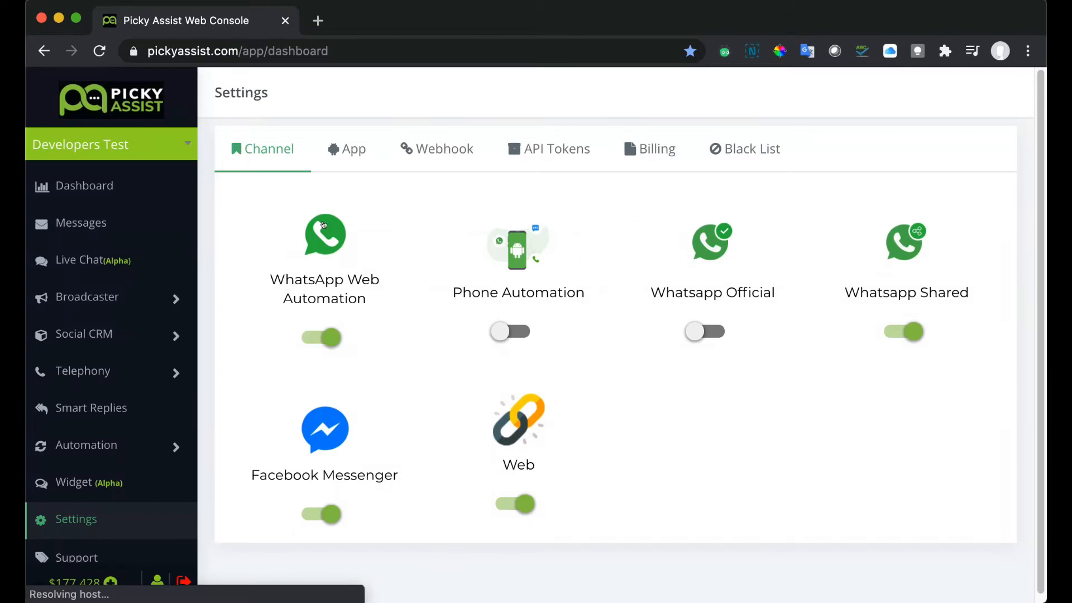
Review the Request WhatsApp Web Access form under WhatsApp Web Automation down to its plan and data-centre options.
left_click(325, 235)
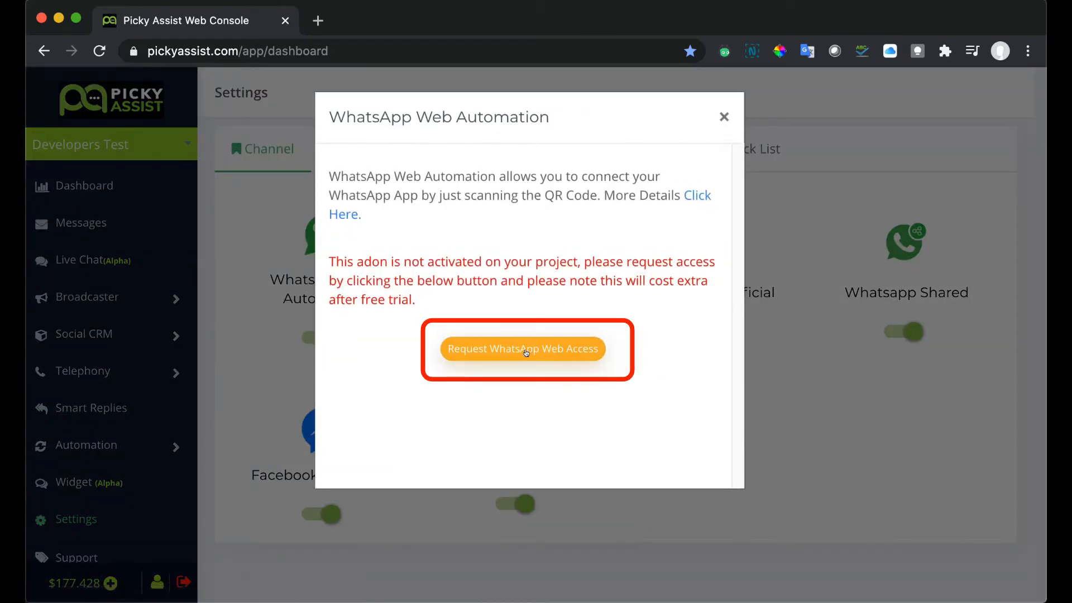
left_click(523, 349)
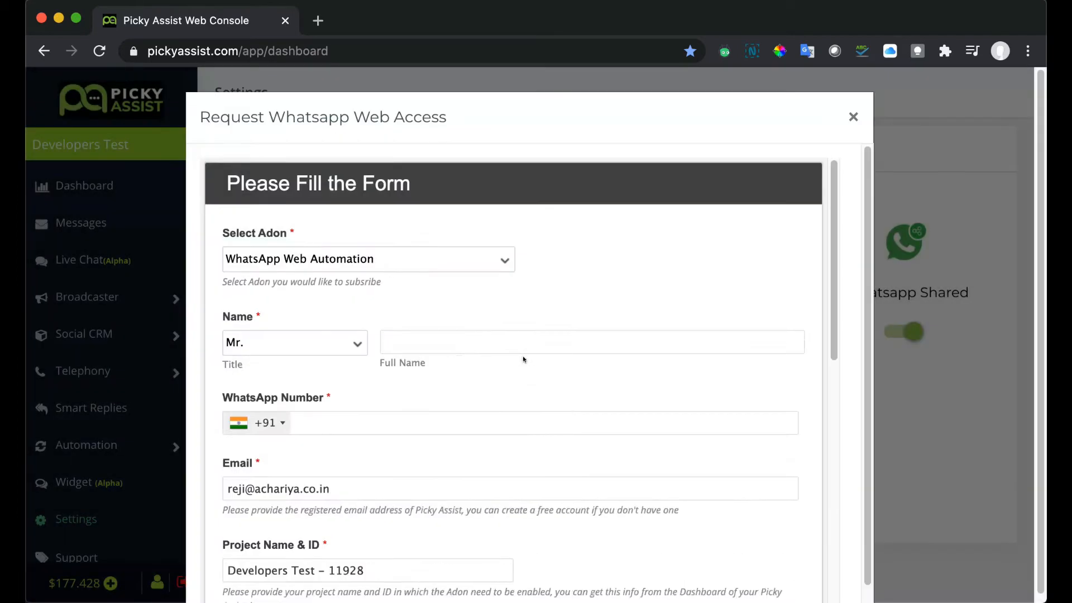
scroll("down", 3)
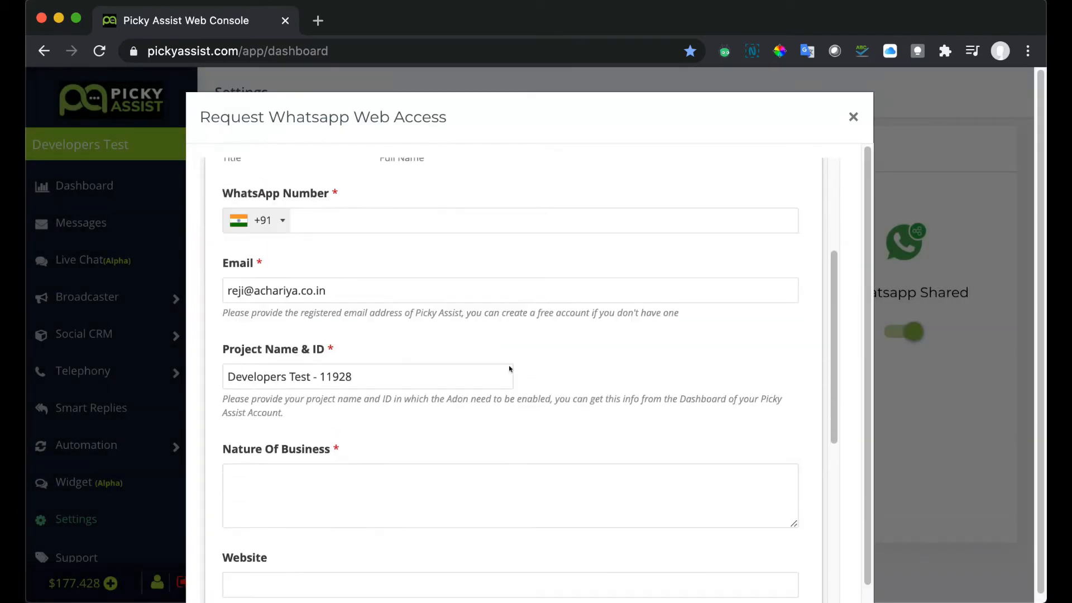
scroll("down", 3)
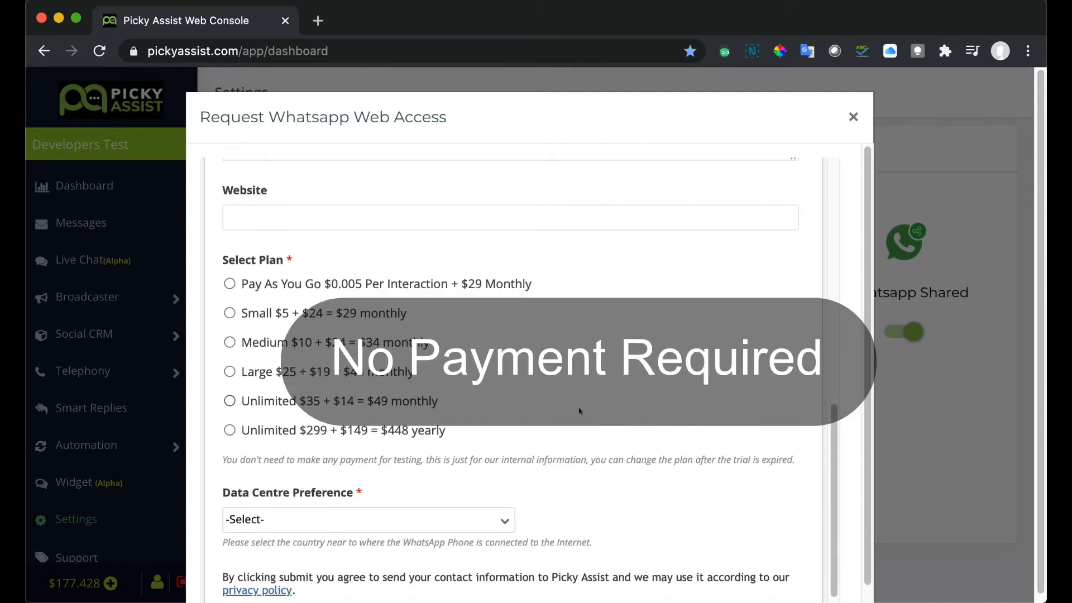
mouse_move(515, 383)
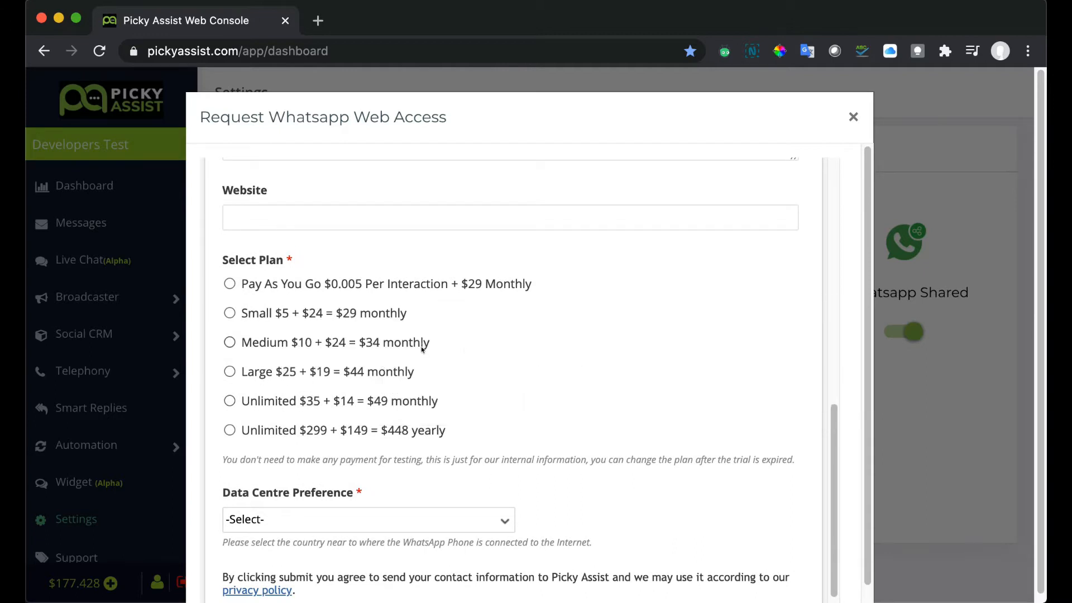
mouse_move(854, 116)
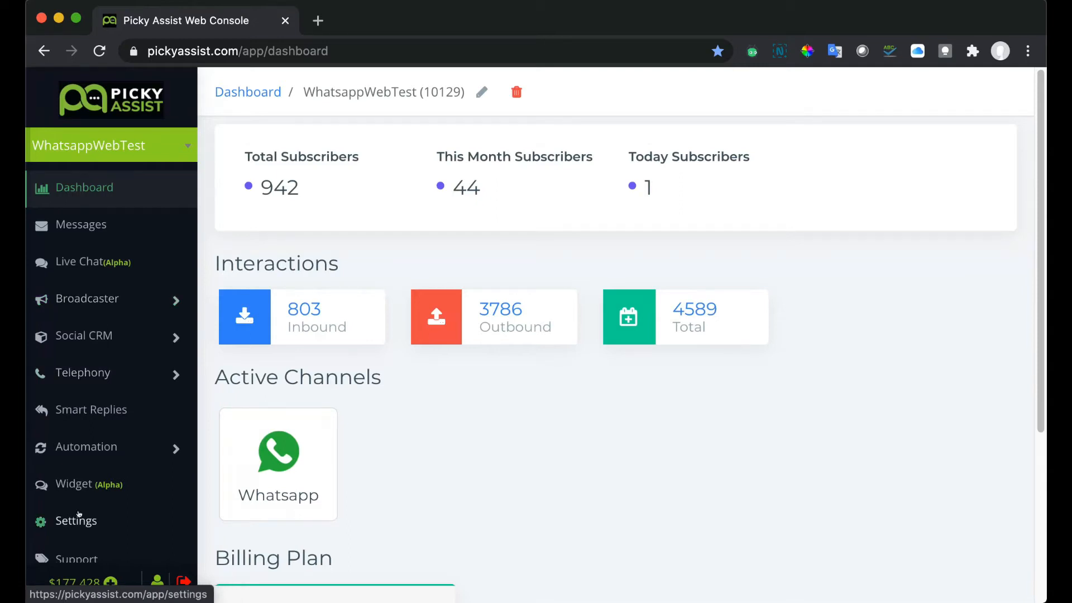
Activate WhatsApp Web Automation under Settings > Channel with the India data centre, showing the pairing QR code.
left_click(76, 520)
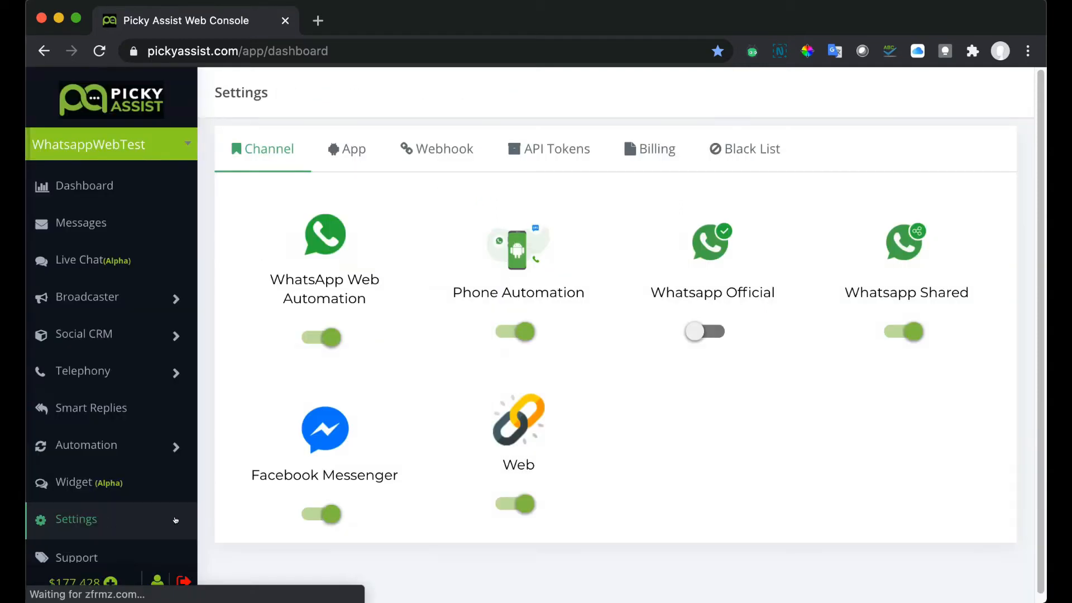
left_click(324, 235)
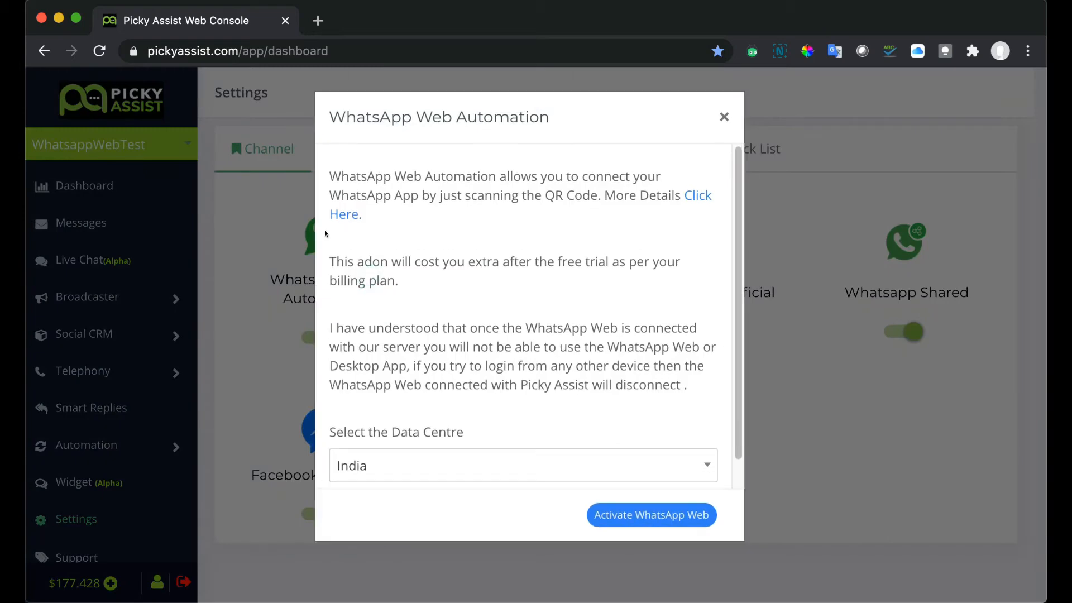
mouse_move(612, 497)
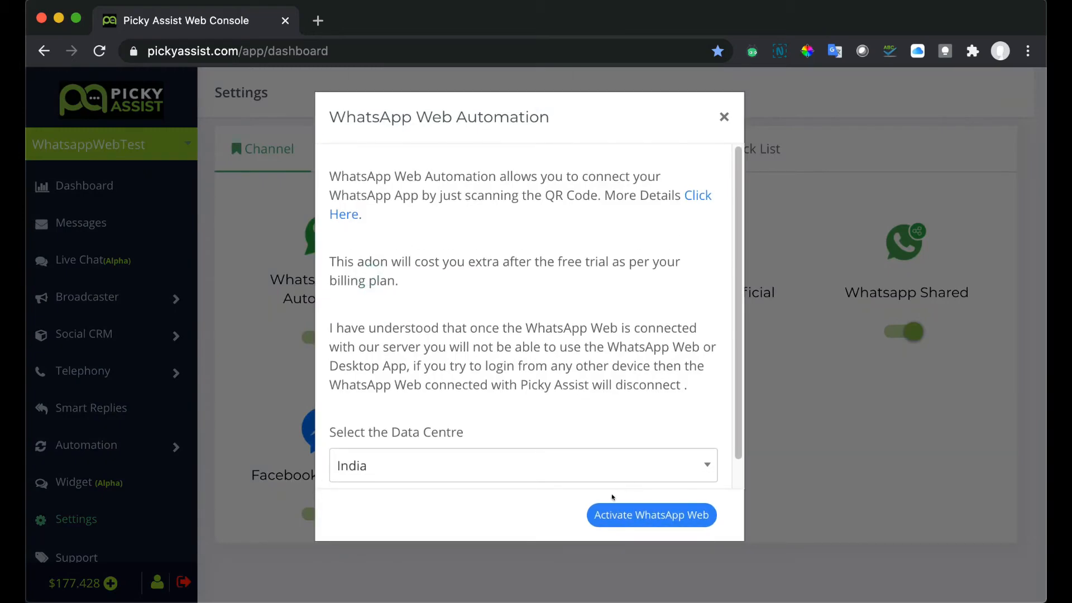
left_click(651, 515)
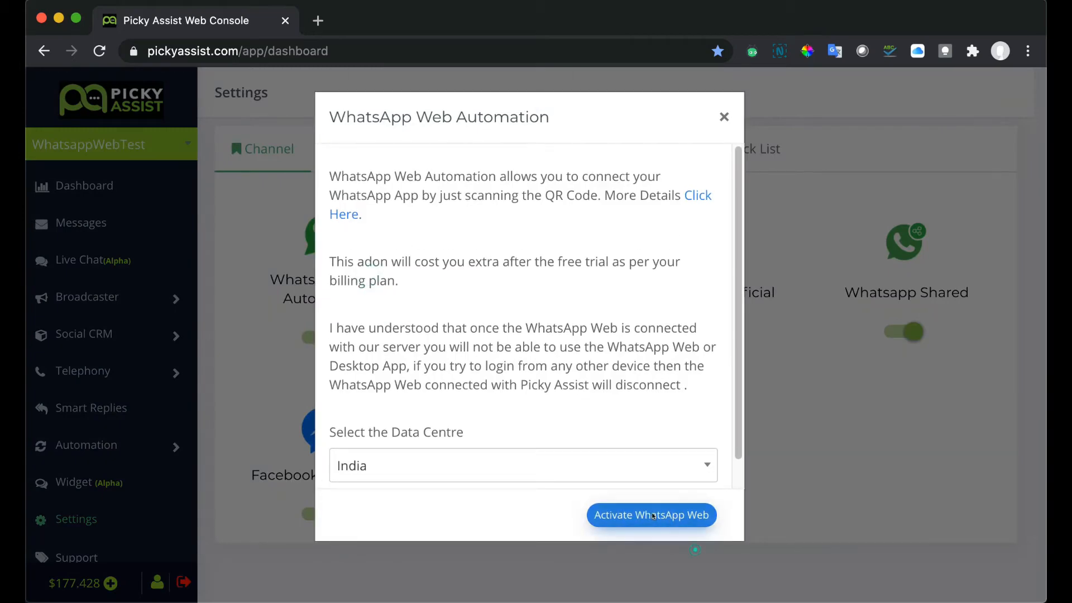
left_click(651, 515)
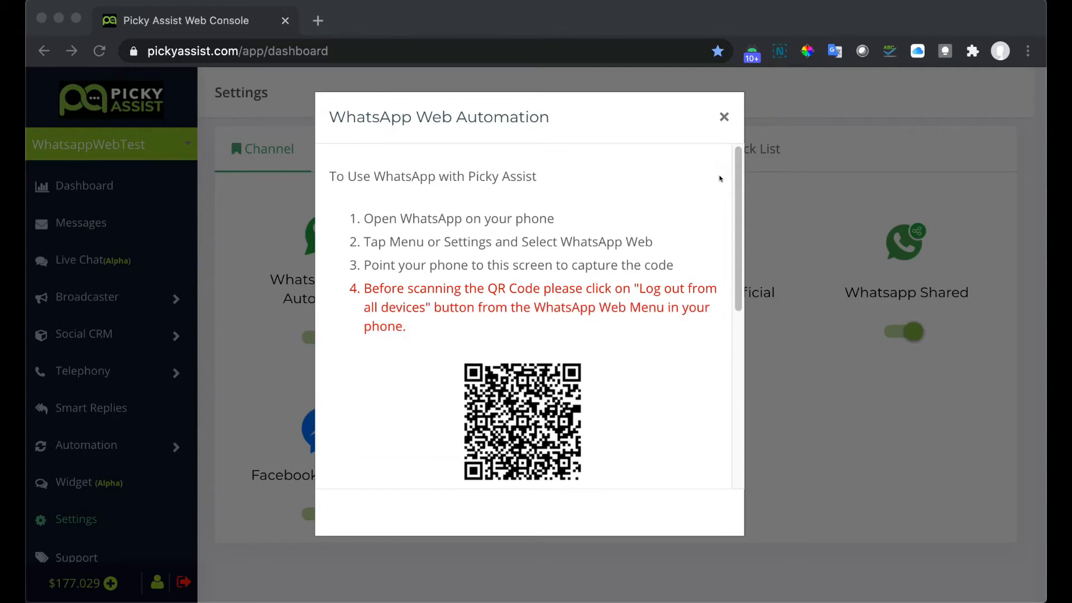
scroll("down", 3)
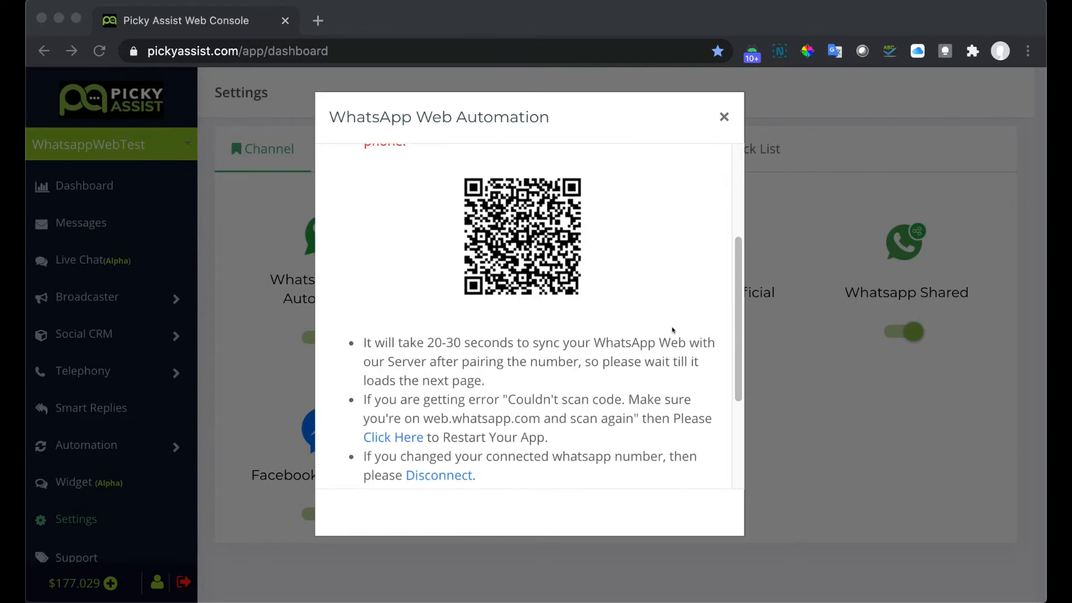
scroll("down", 3)
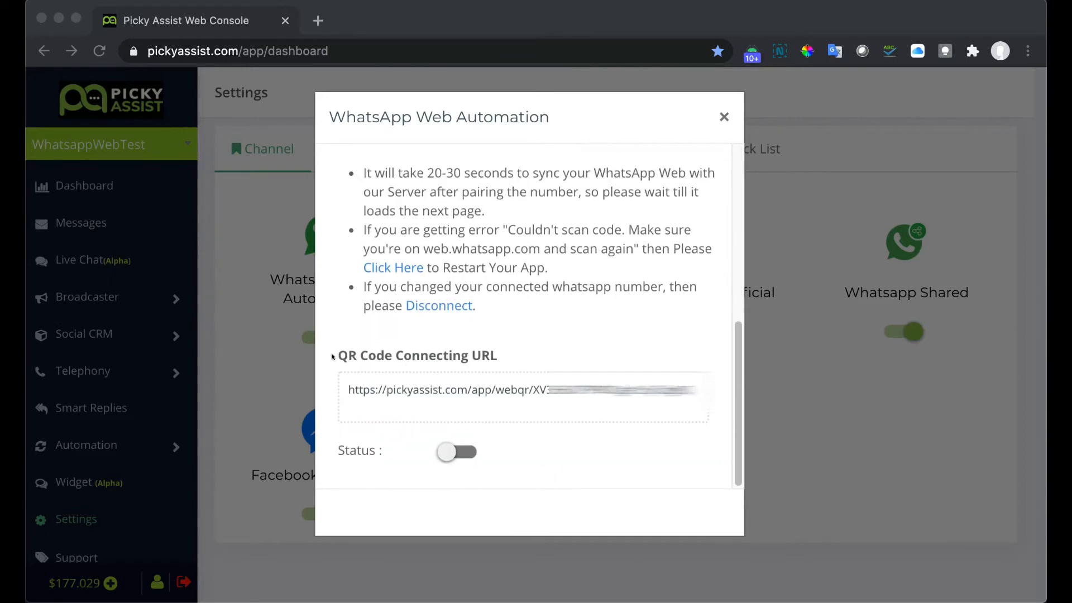
mouse_move(424, 367)
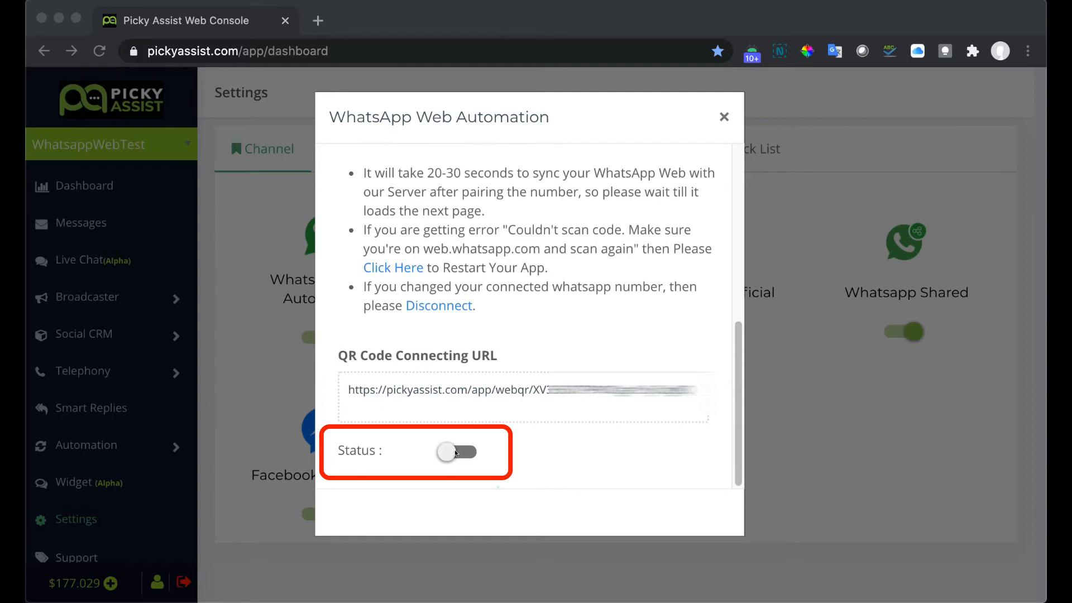
left_click(456, 451)
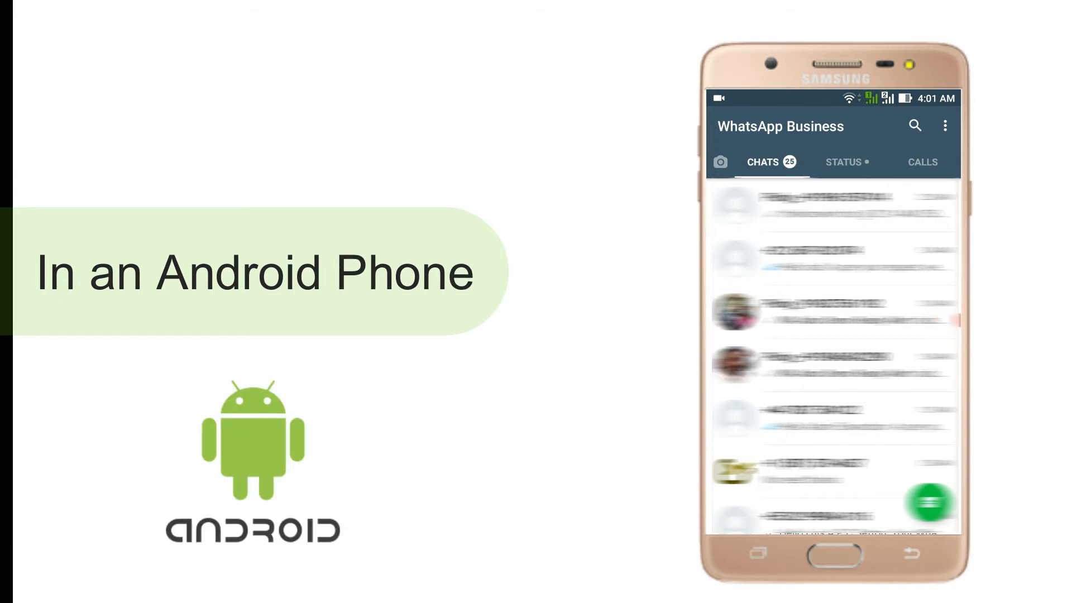
Show Android's WhatsApp menu > WhatsApp Web logged-in devices with log-out-all, then reach the iPhone slide.
left_click(945, 126)
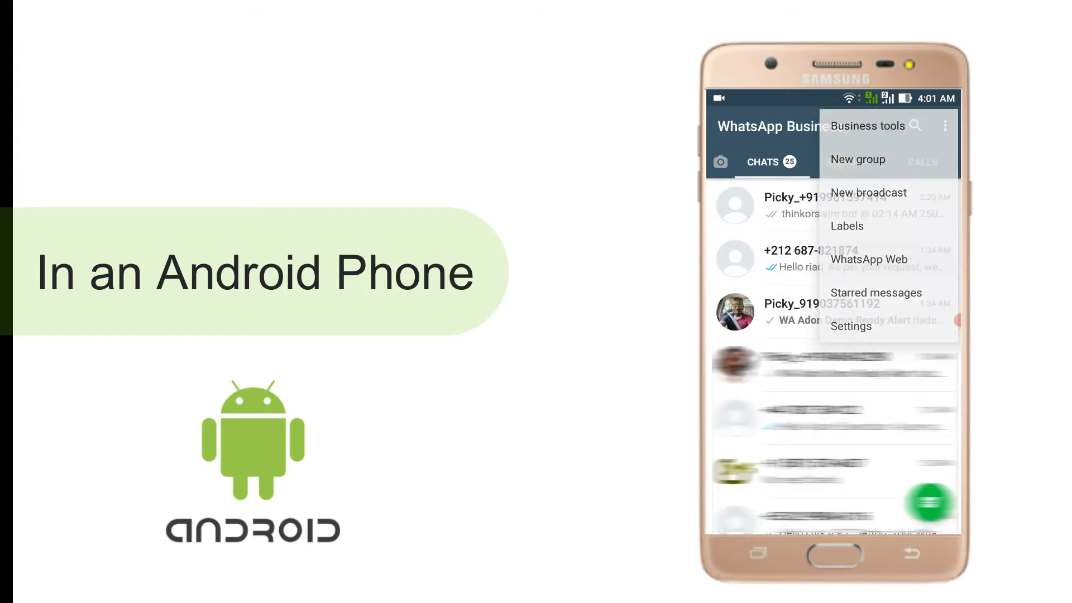
left_click(868, 260)
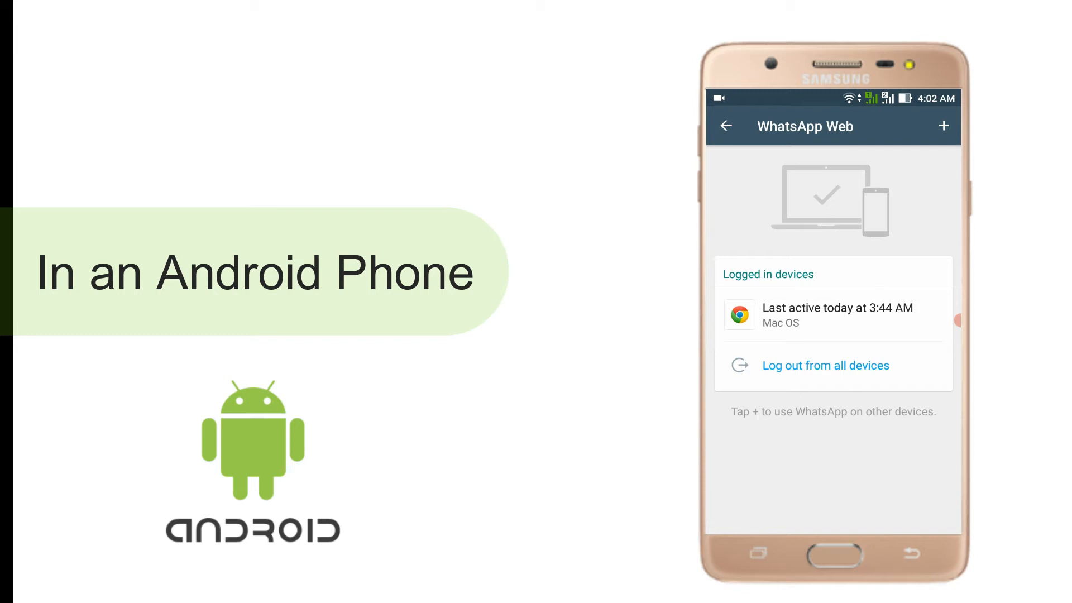
left_click(825, 365)
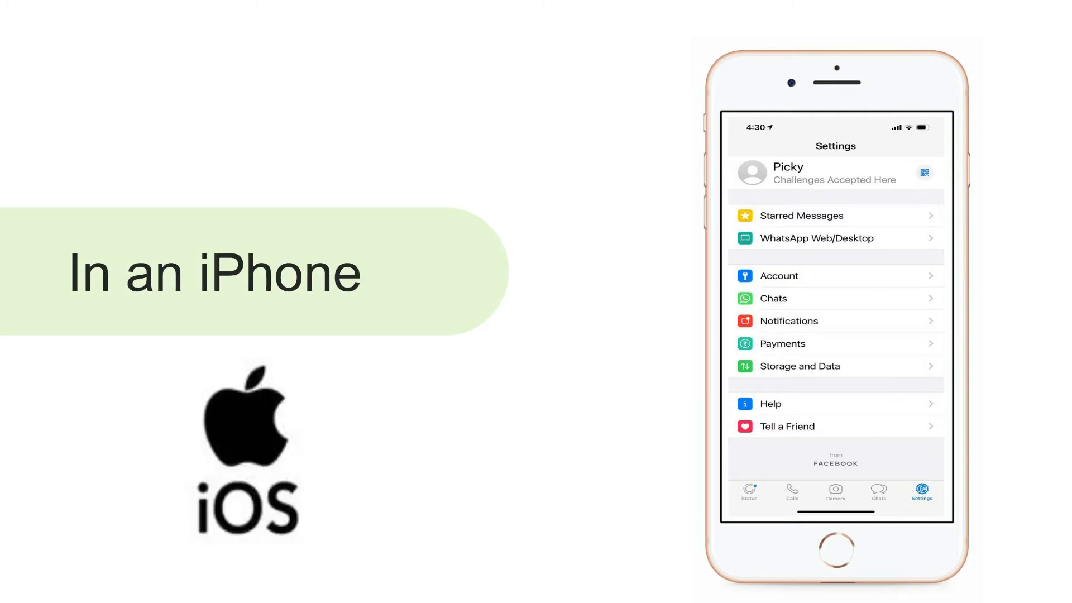
Step past the iPhone WhatsApp Web/Desktop slide back to the console's channel page with phone overlay.
left_click(921, 493)
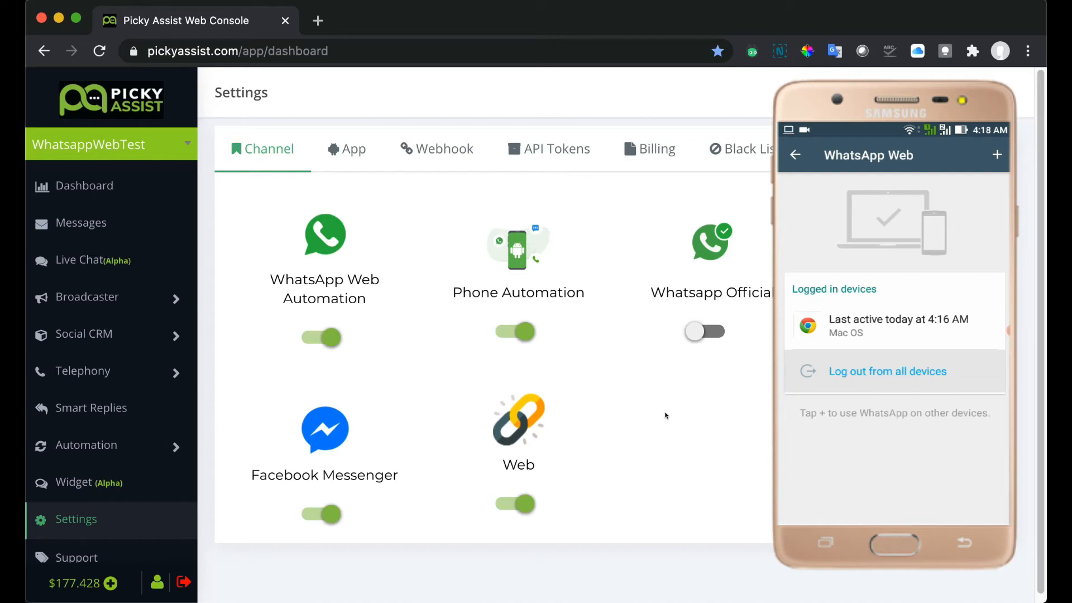
Log the phone out of all web sessions and display a fresh WhatsApp Web Automation pairing QR code.
left_click(888, 371)
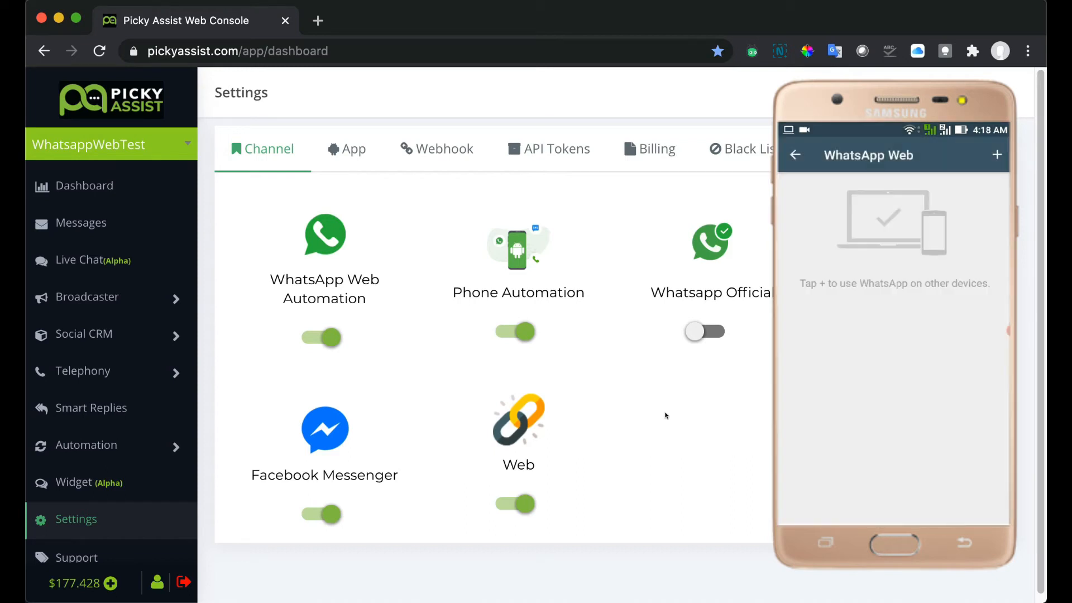
left_click(997, 154)
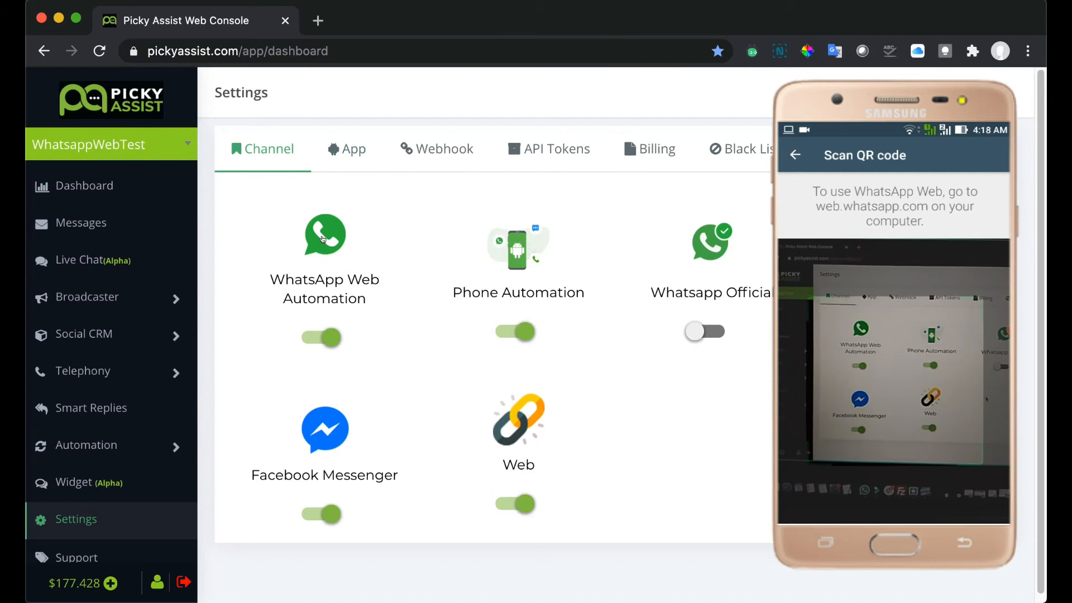
left_click(324, 235)
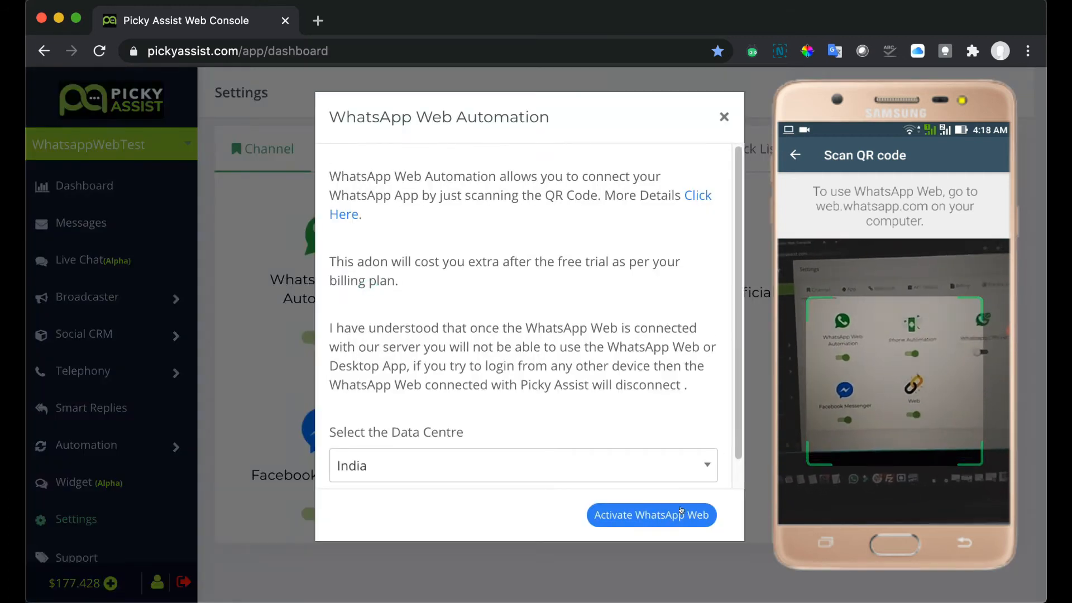
left_click(652, 514)
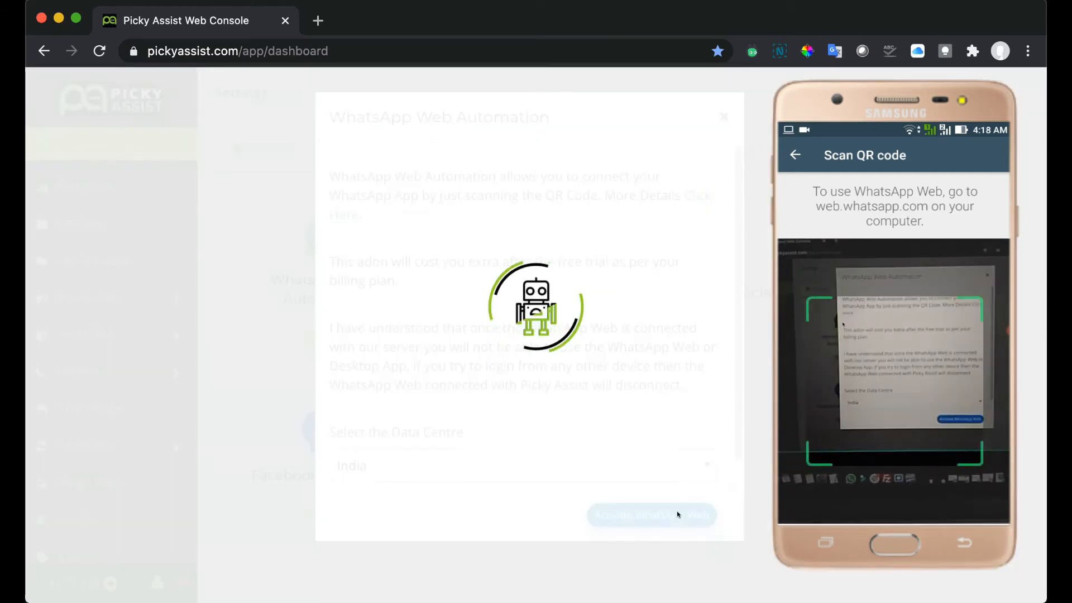
left_click(652, 515)
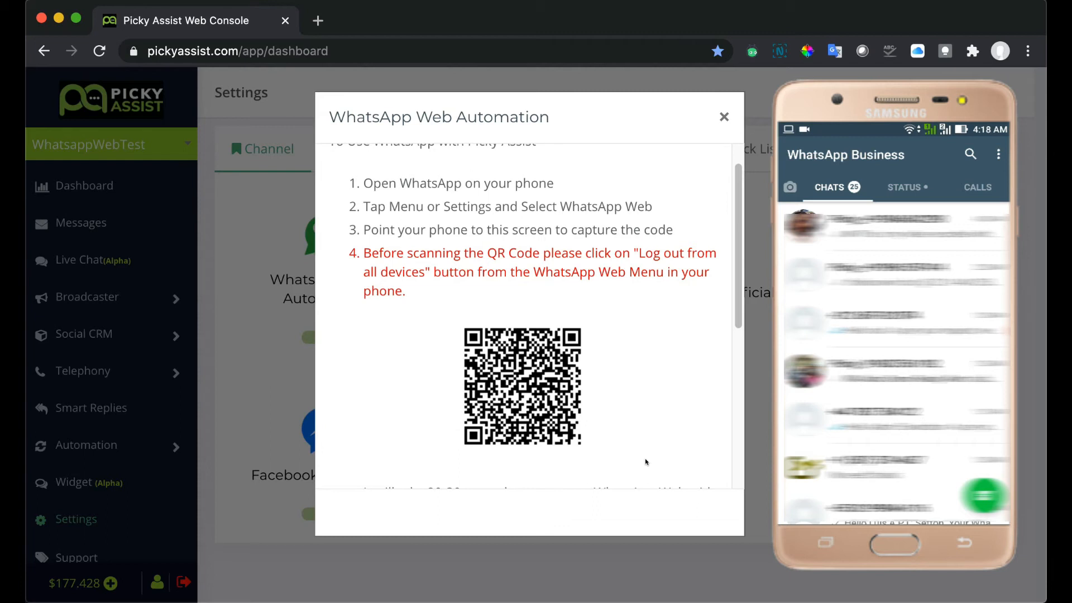
mouse_move(354, 162)
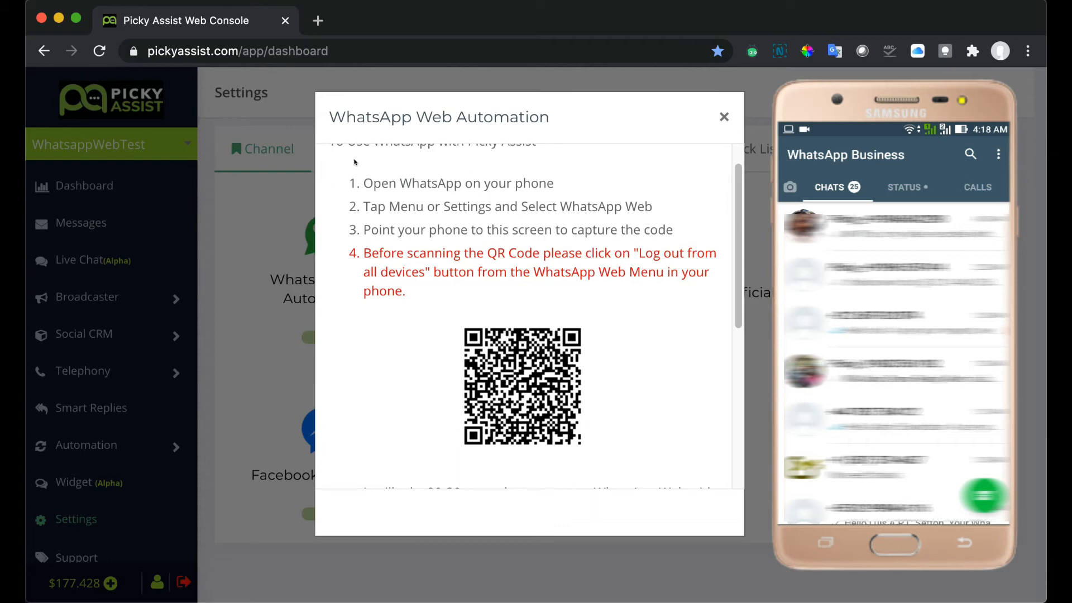
mouse_move(444, 456)
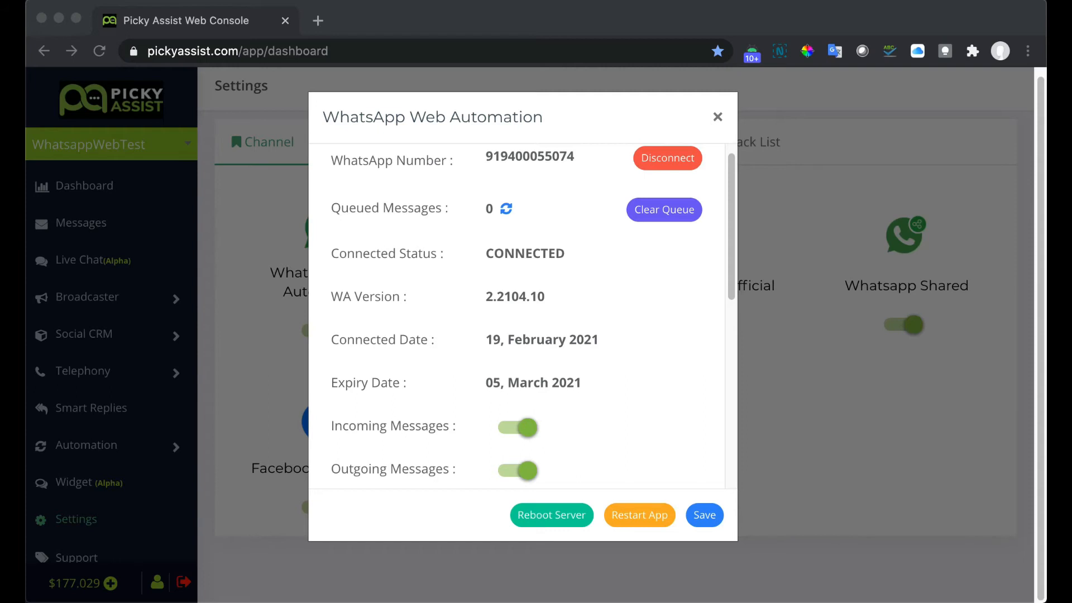
mouse_move(332, 304)
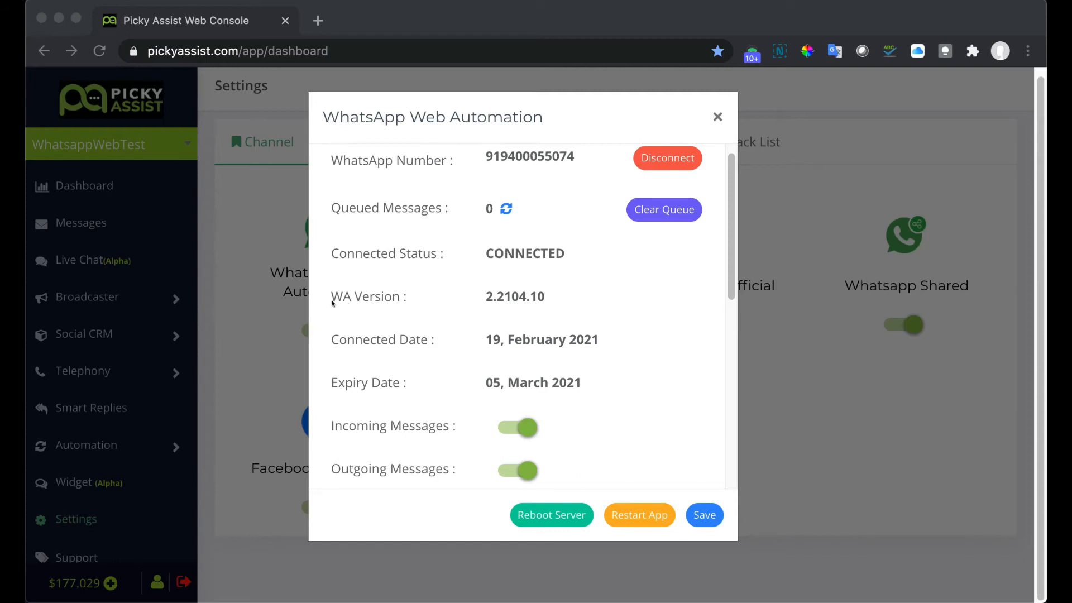
mouse_move(375, 307)
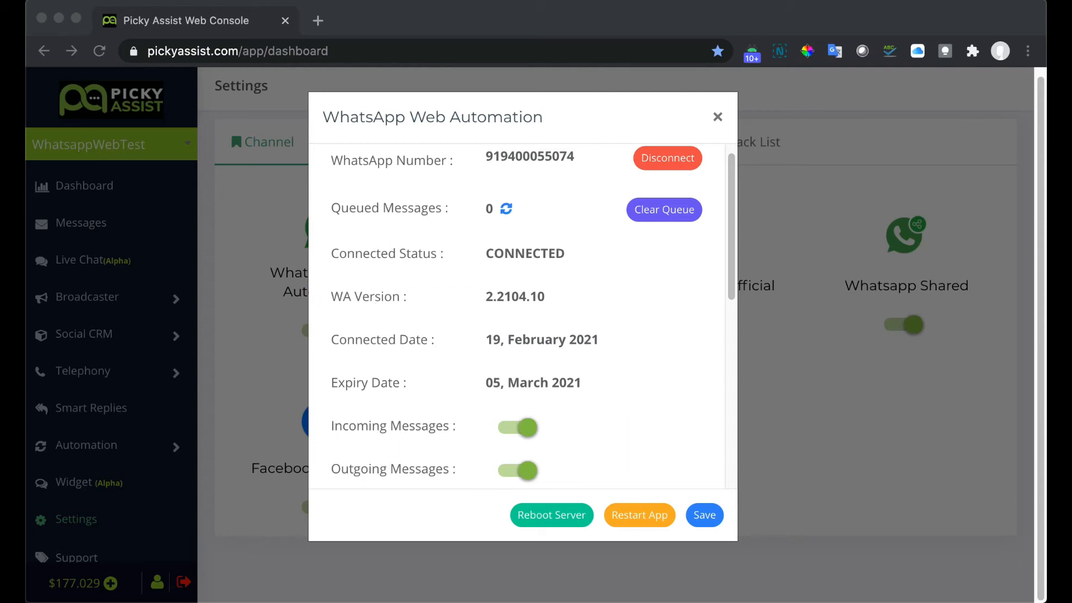
mouse_move(417, 365)
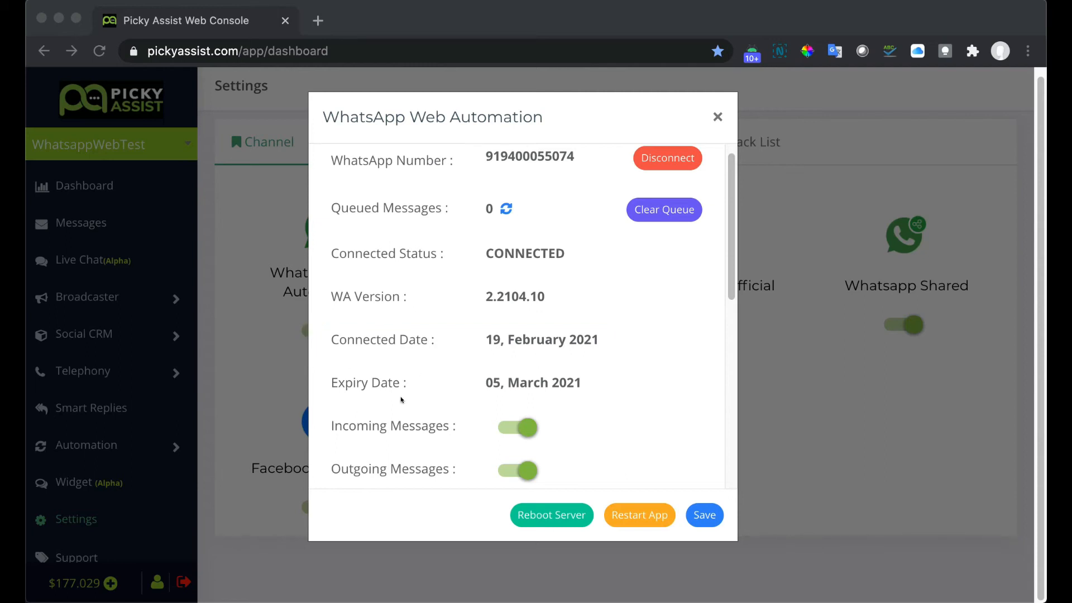
mouse_move(401, 399)
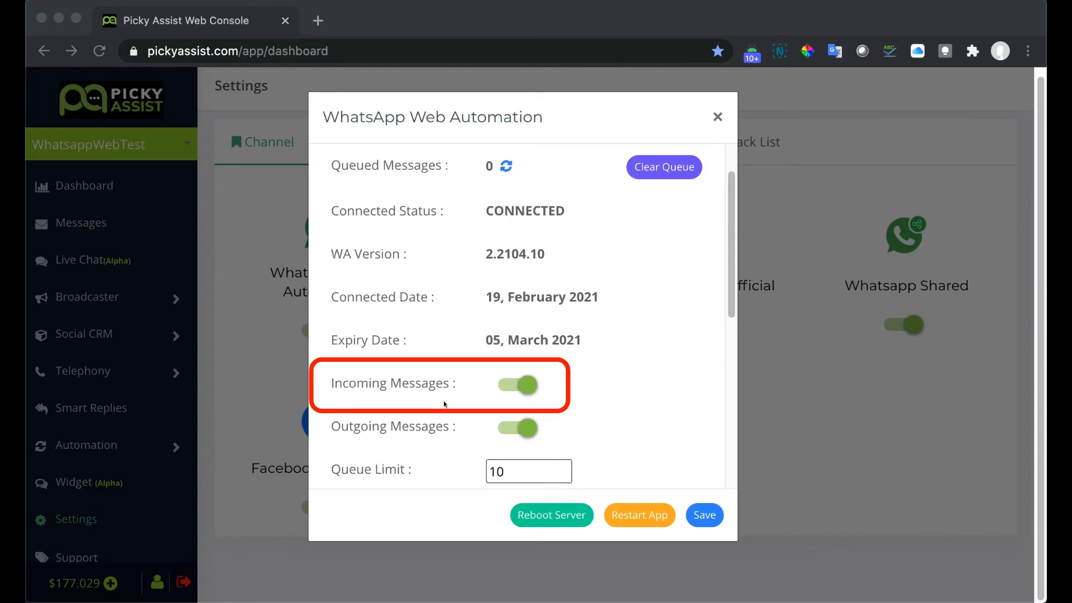
mouse_move(346, 443)
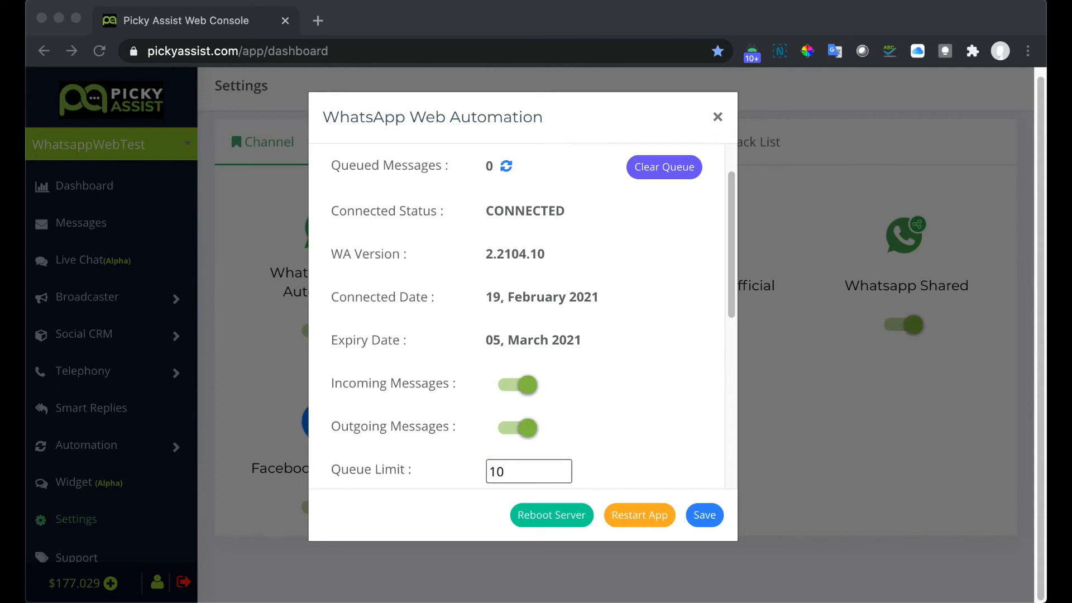
scroll("down", 3)
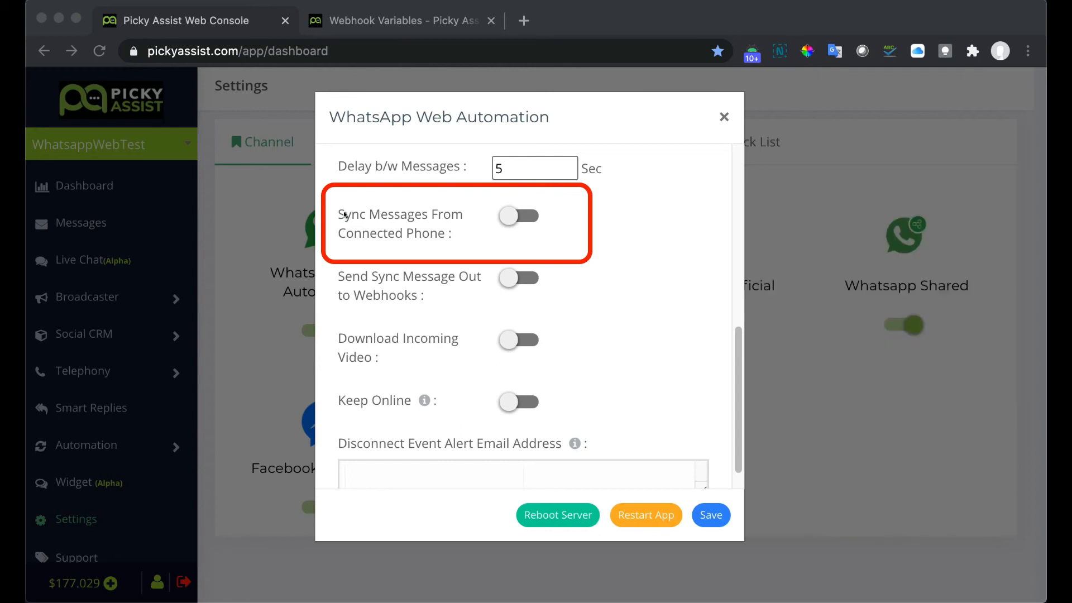
Switch on 'Sync Messages From Connected Phone' and 'Keep Online' for the WhatsApp Web channel.
left_click(519, 215)
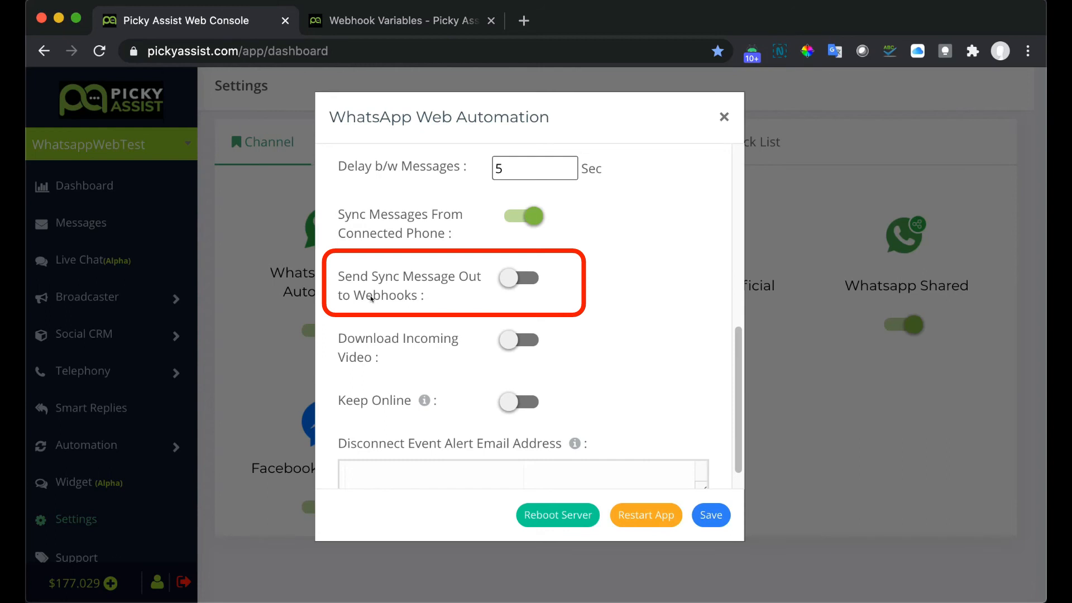
left_click(400, 20)
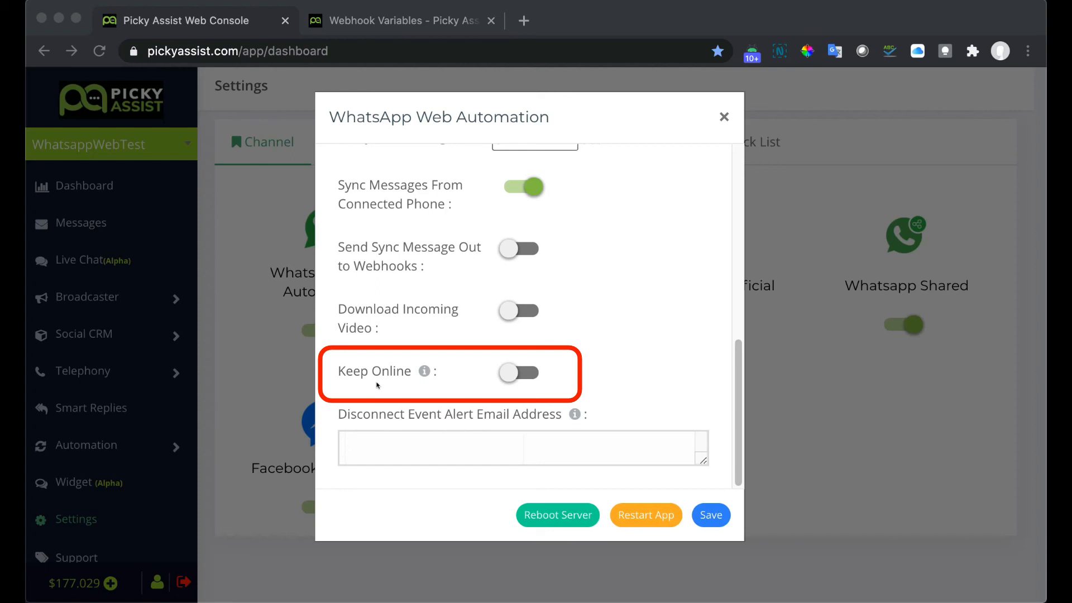
mouse_move(521, 372)
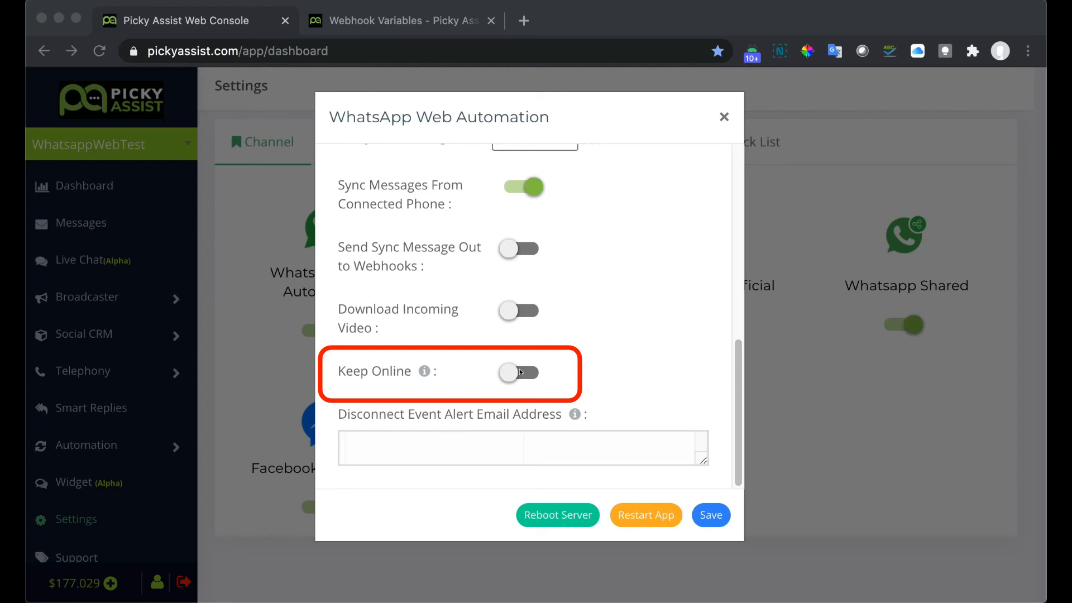
left_click(518, 372)
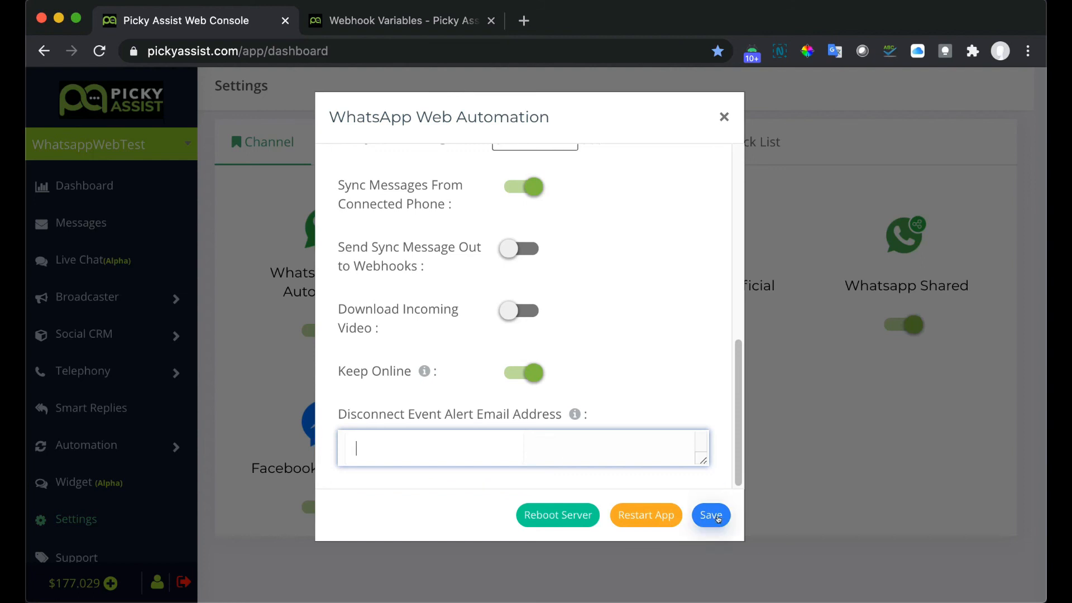
Save the WhatsApp Web Automation settings with phone syncing and Keep Online enabled.
left_click(712, 515)
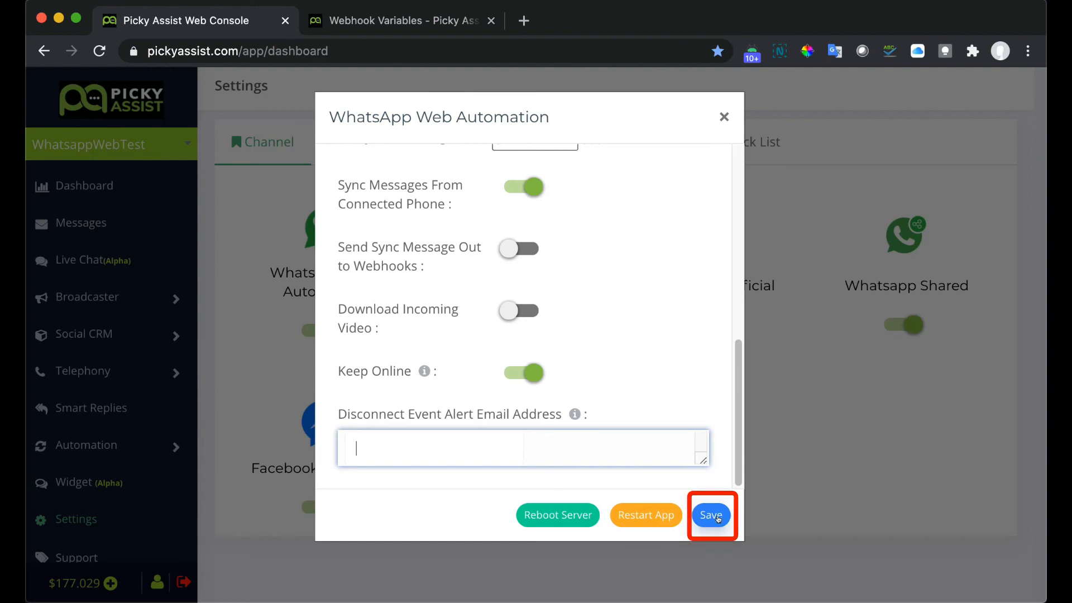
left_click(711, 514)
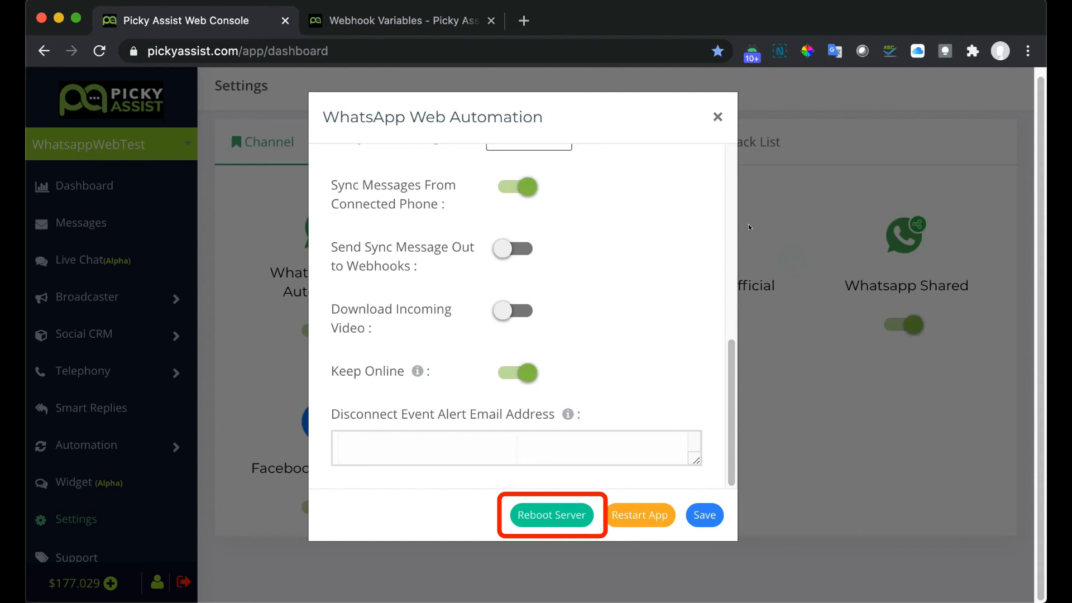
mouse_move(552, 515)
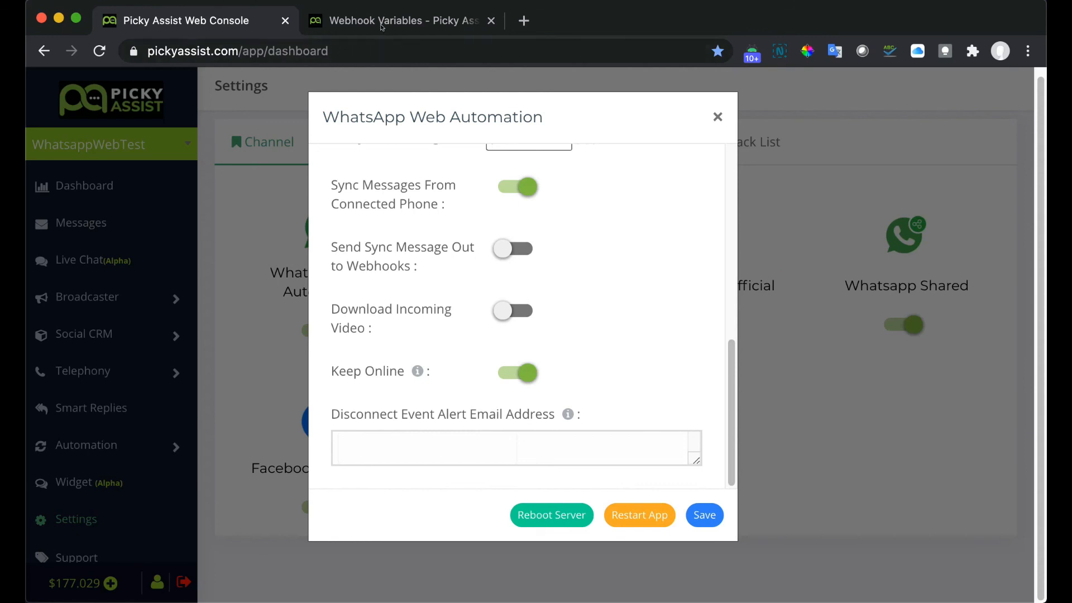
Load the Setting Up WhatsApp Web article from the help desk's Setting Up Ad-On's section.
left_click(400, 20)
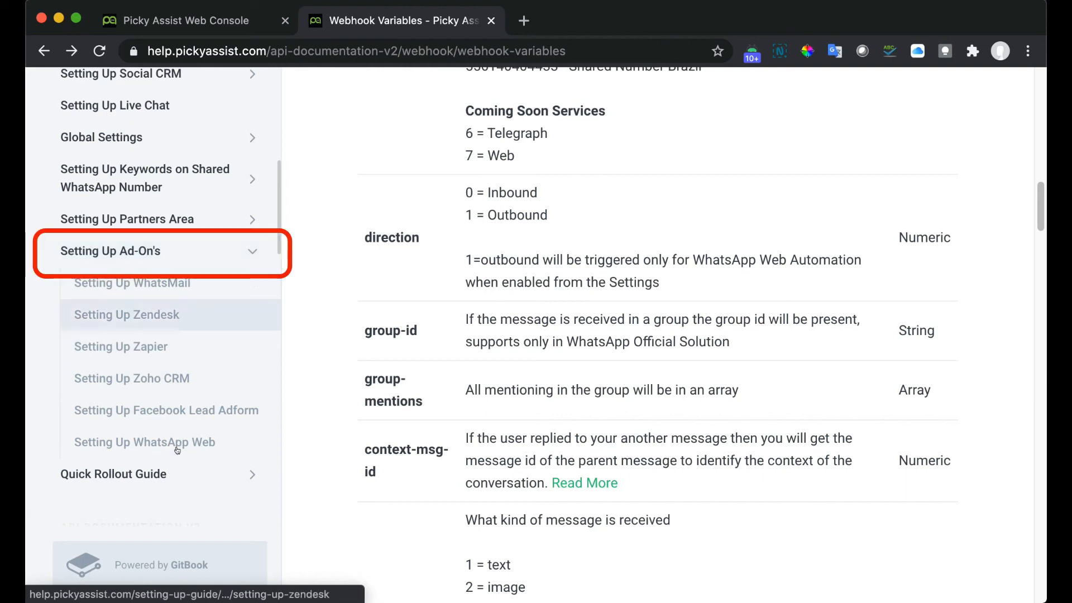
mouse_move(168, 446)
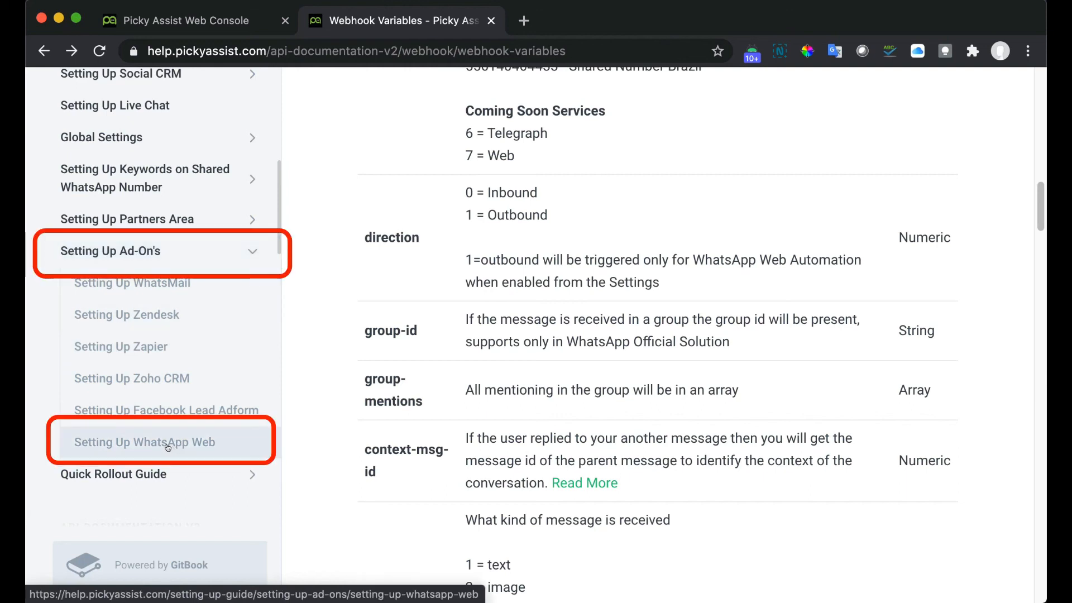
left_click(165, 444)
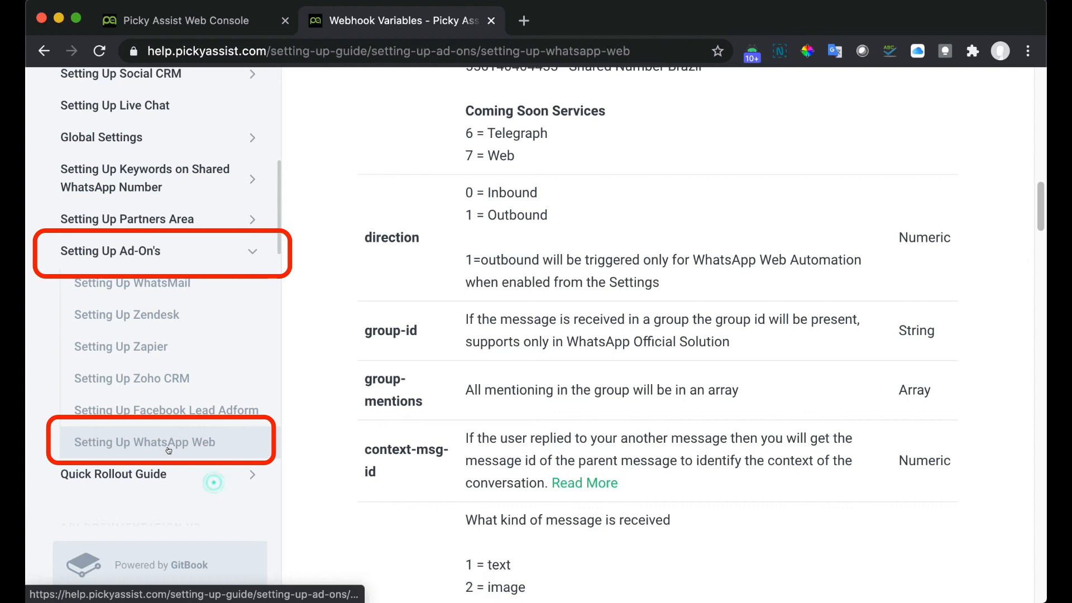
left_click(144, 442)
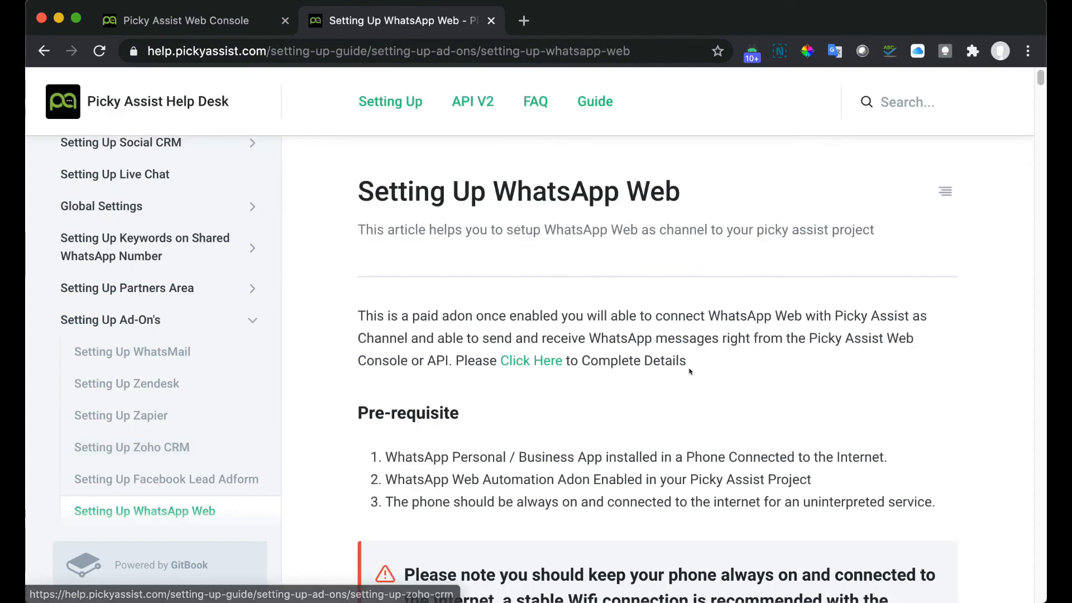
Read through the guide's prerequisites, limitations and settings down to Most Common Problems & Solutions.
scroll("down", 3)
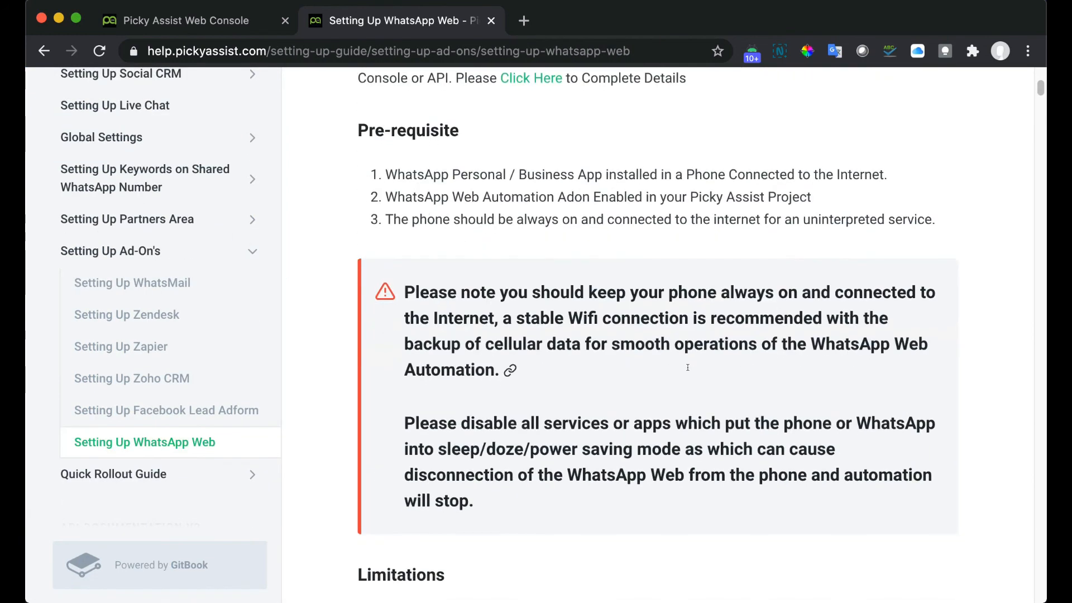
scroll("down", 3)
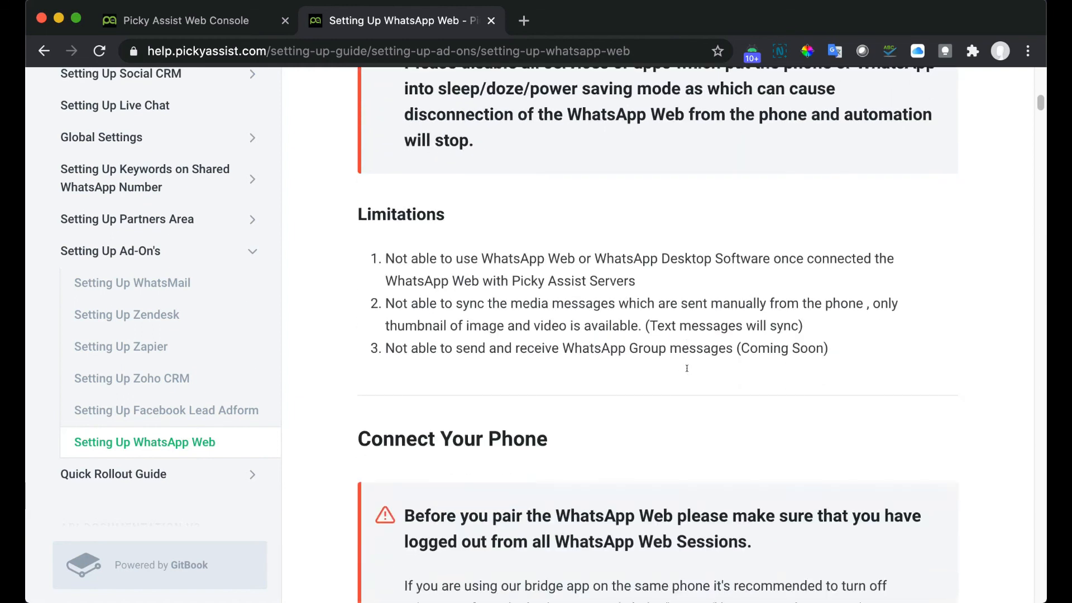
scroll("down", 3)
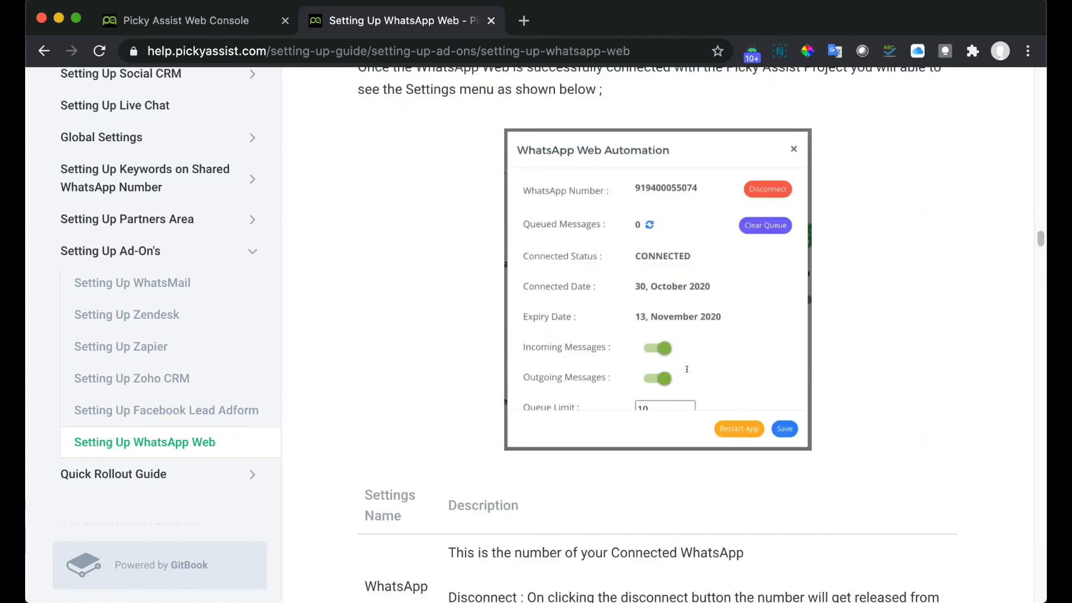
scroll("down", 3)
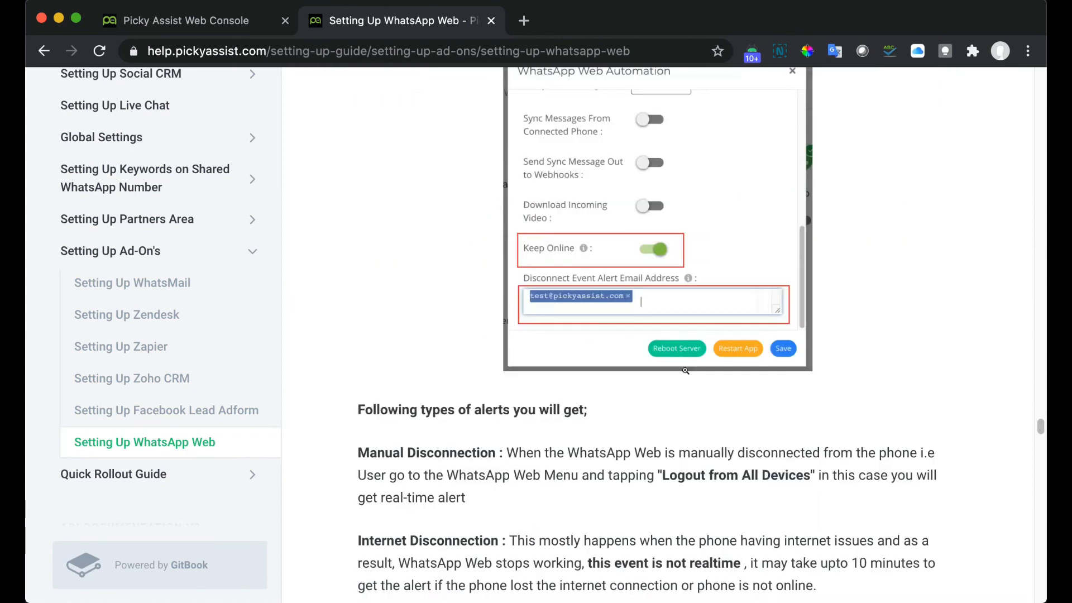
scroll("down", 3)
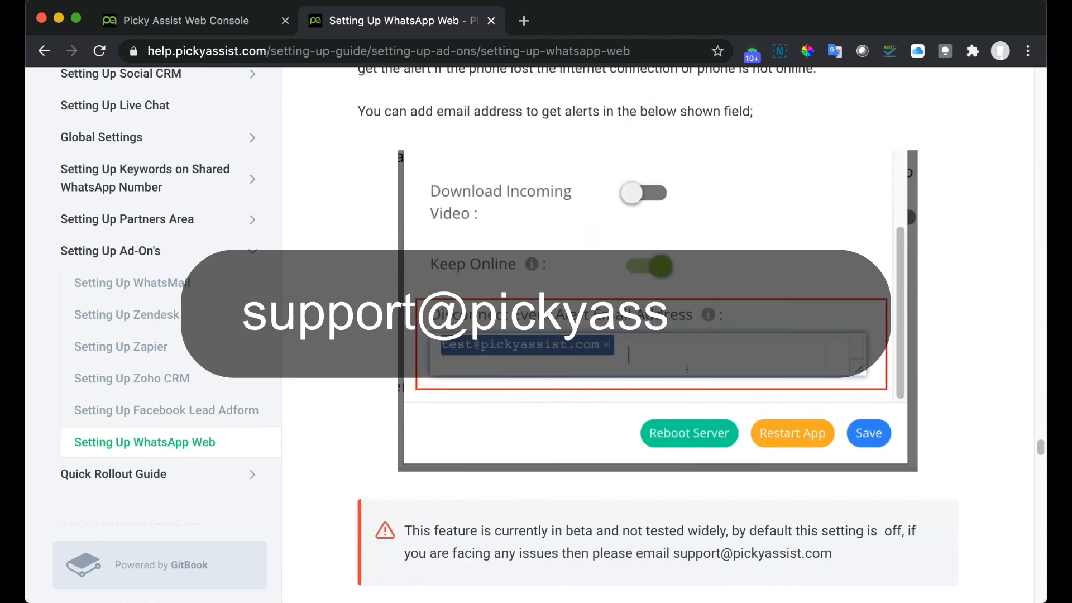
scroll("down", 3)
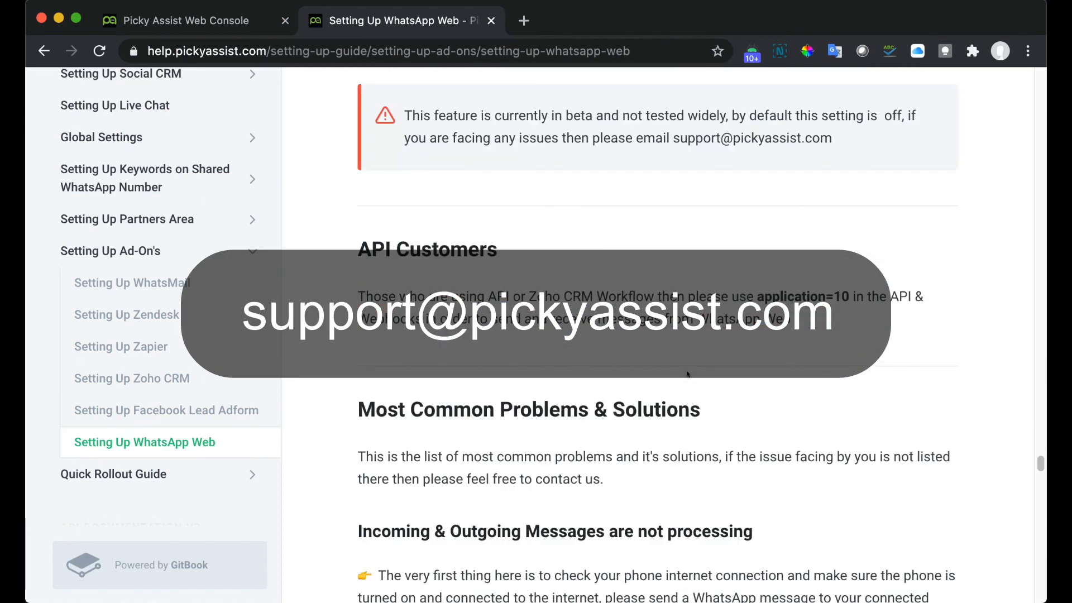